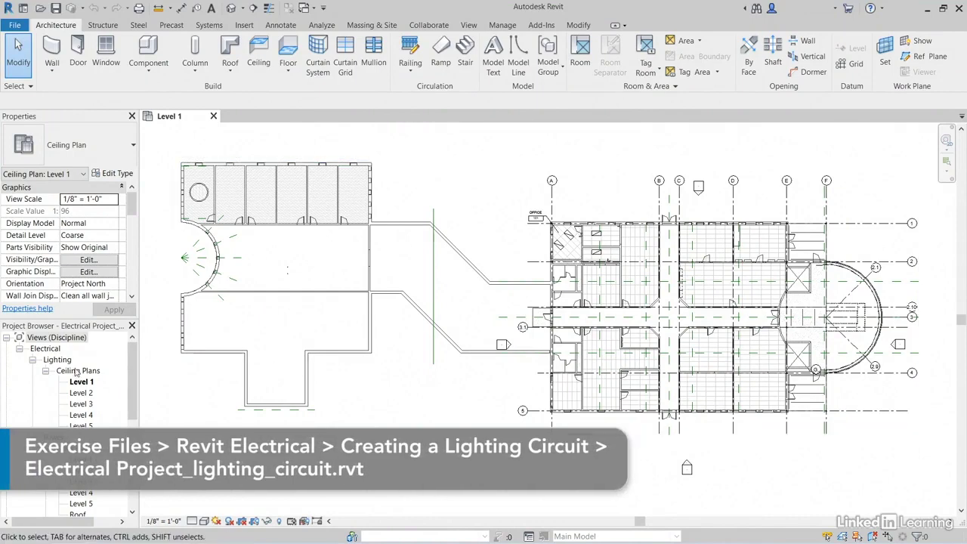
{"action": "mouse_move", "coordinate": [38, 348]}
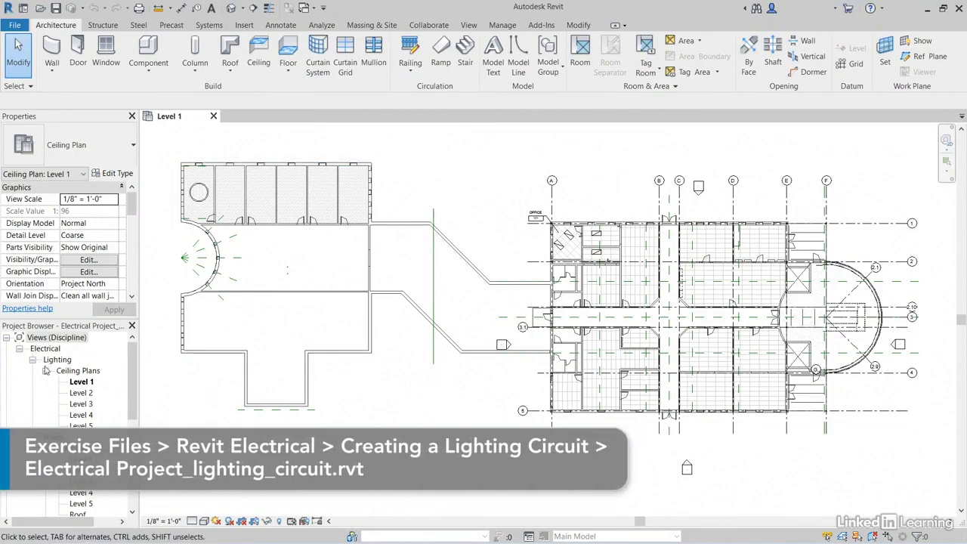
Step: Zoom the Level 1 ceiling plan in on Office 101's two recessed 2x4 fixtures
{"action": "left_click", "coordinate": [44, 437]}
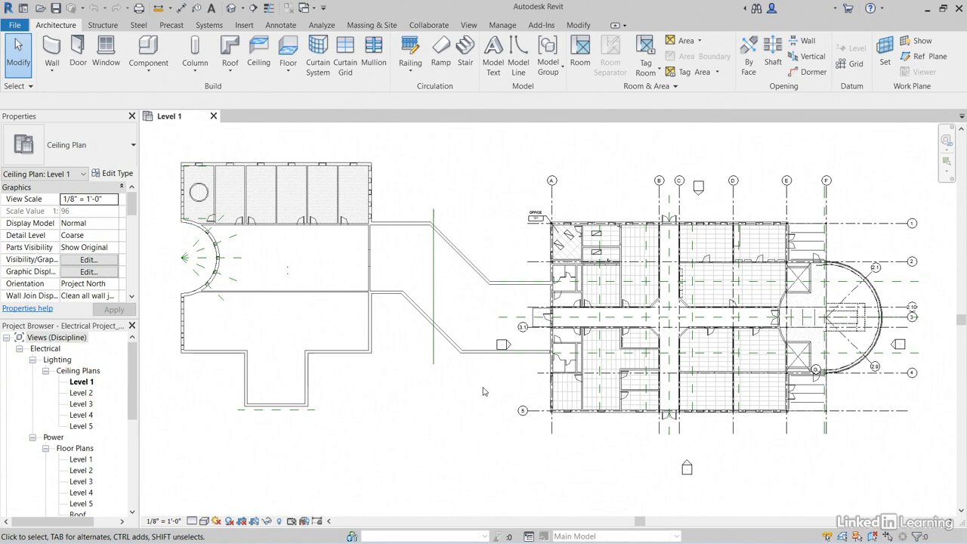
{"action": "left_click", "coordinate": [566, 241]}
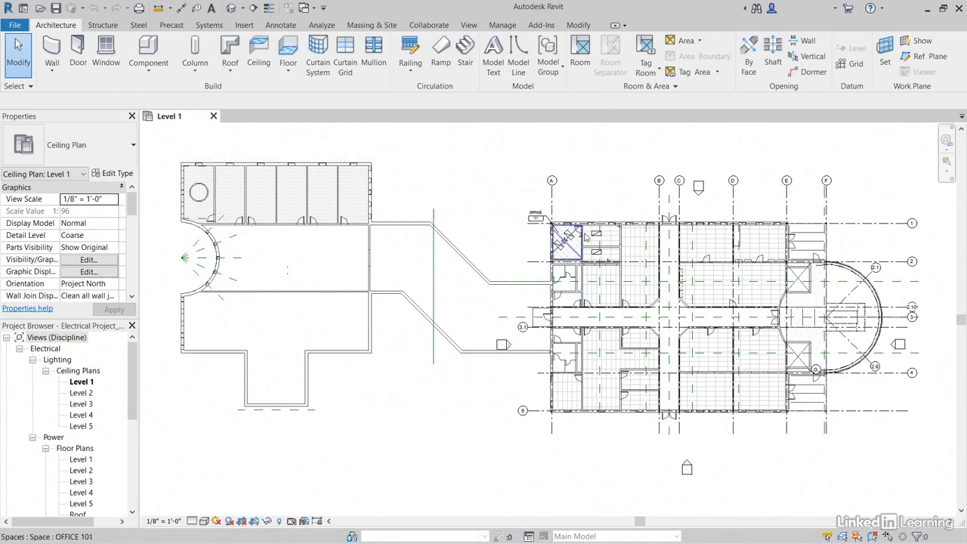
{"action": "scroll", "scroll_direction": "up", "scroll_amount": 3}
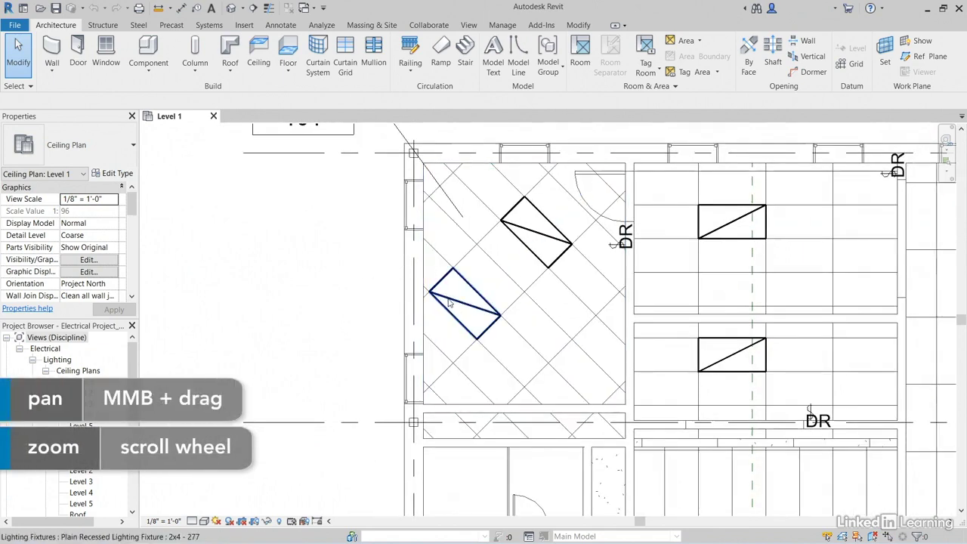
Step: Put the lower Office 101 fixture on a new power circuit on panel LP-1
{"action": "left_click", "coordinate": [464, 302]}
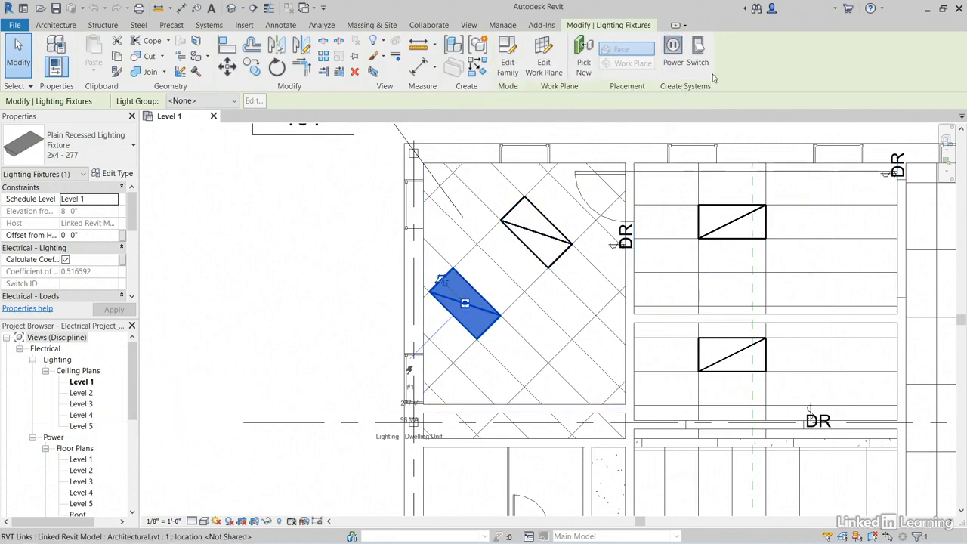
{"action": "mouse_move", "coordinate": [678, 93]}
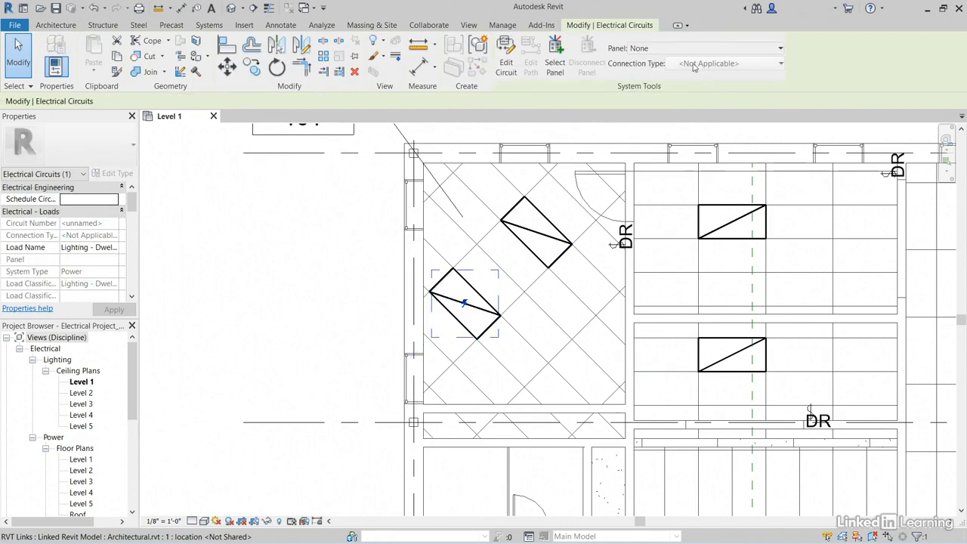
{"action": "mouse_move", "coordinate": [706, 63]}
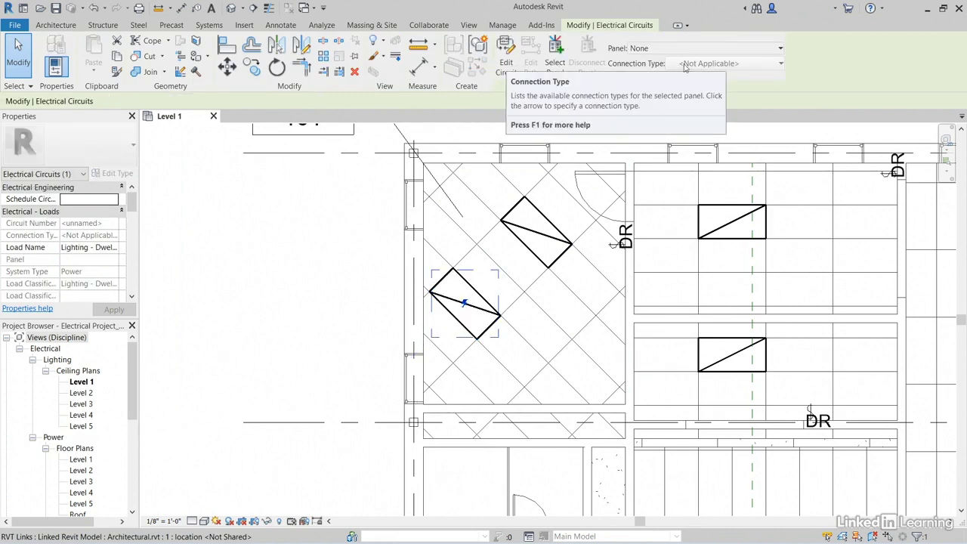
{"action": "left_click", "coordinate": [779, 47]}
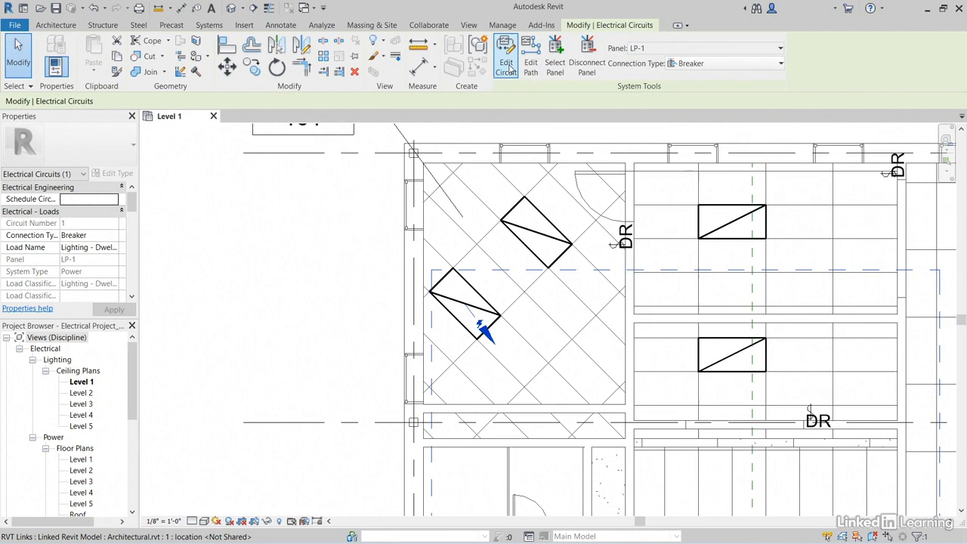
{"action": "mouse_move", "coordinate": [505, 53]}
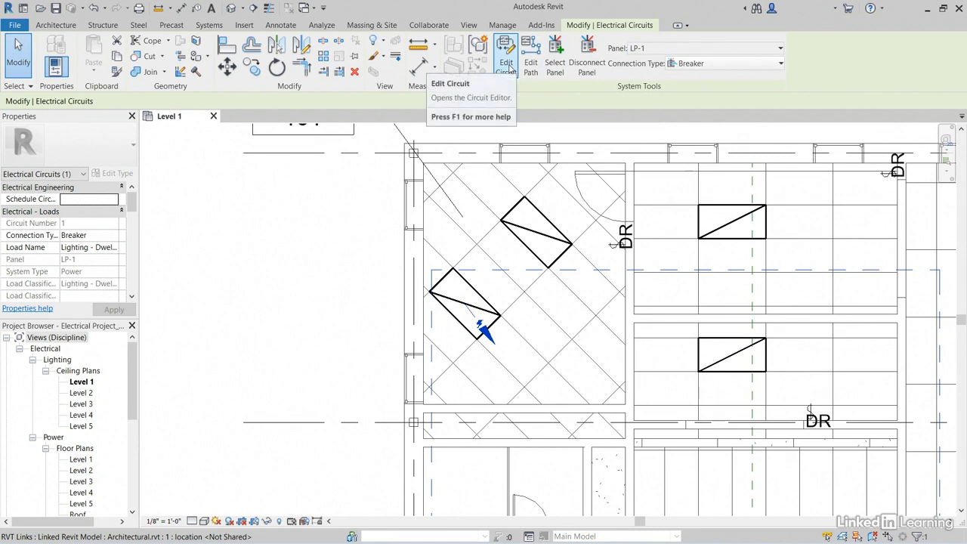
Step: Add the upper office fixture to circuit 1 and set its load name to OFFICE 101
{"action": "left_click", "coordinate": [505, 53]}
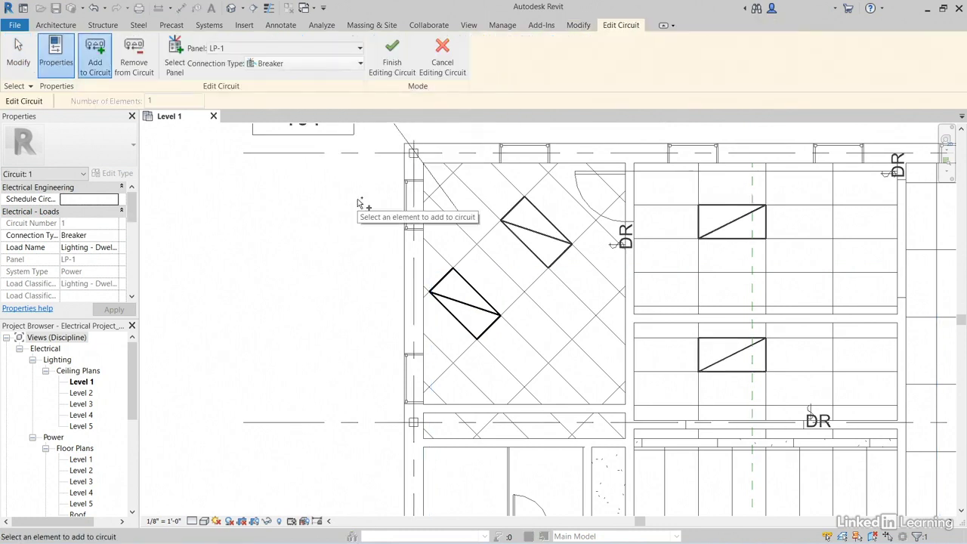
{"action": "mouse_move", "coordinate": [370, 238]}
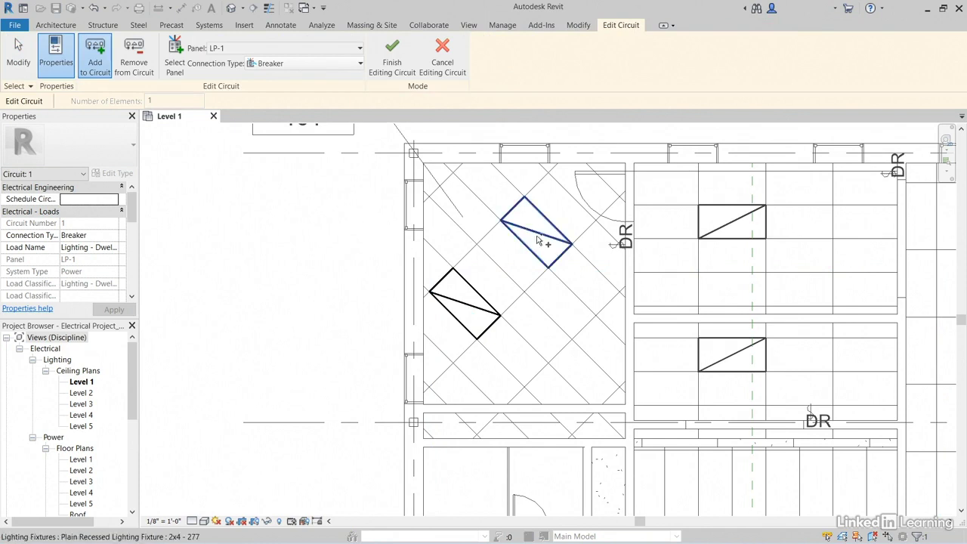
{"action": "left_click", "coordinate": [536, 230]}
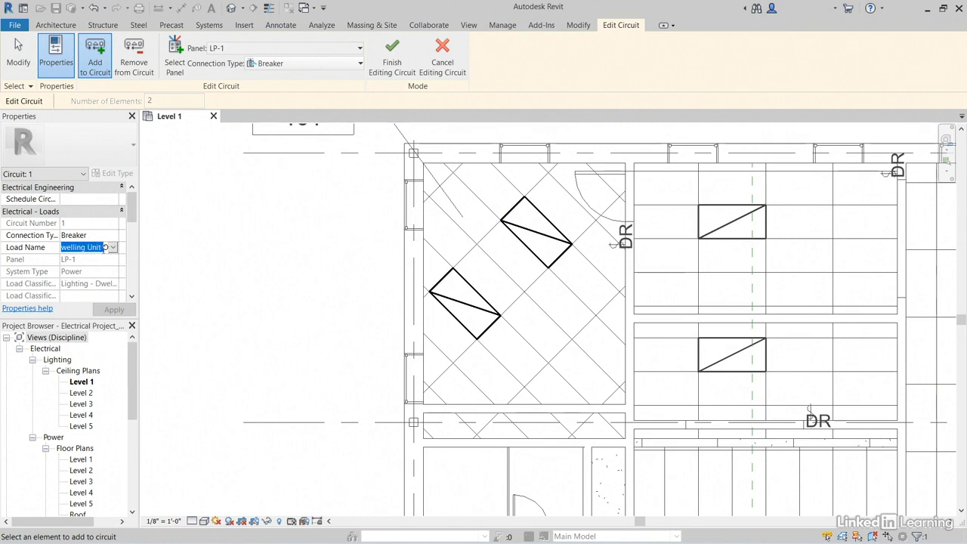
{"action": "type", "text": "OFFICE 101"}
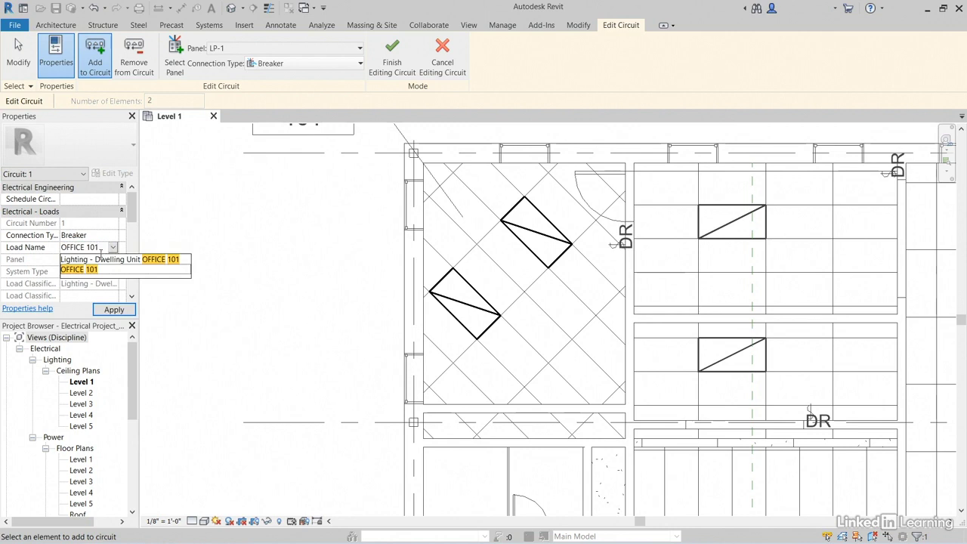
{"action": "left_click", "coordinate": [79, 269]}
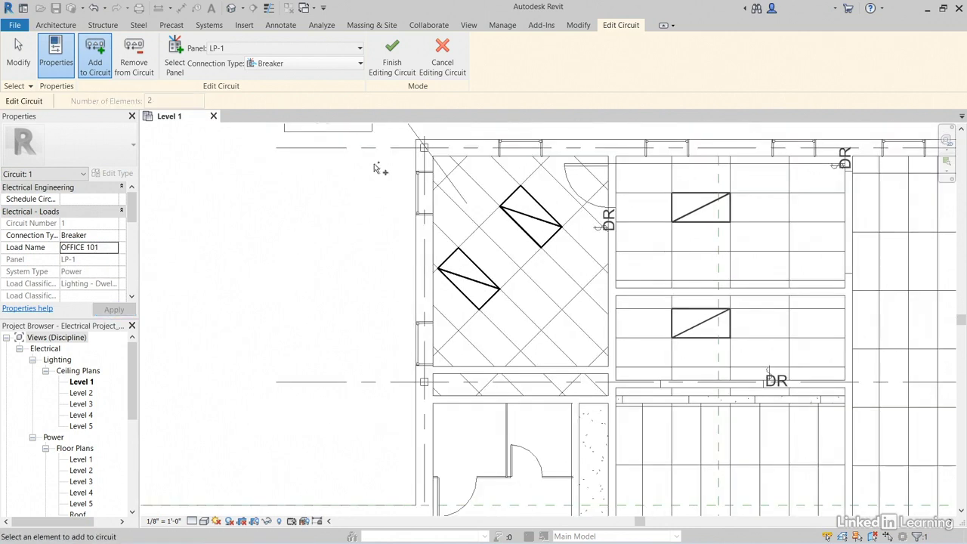
{"action": "mouse_move", "coordinate": [391, 46]}
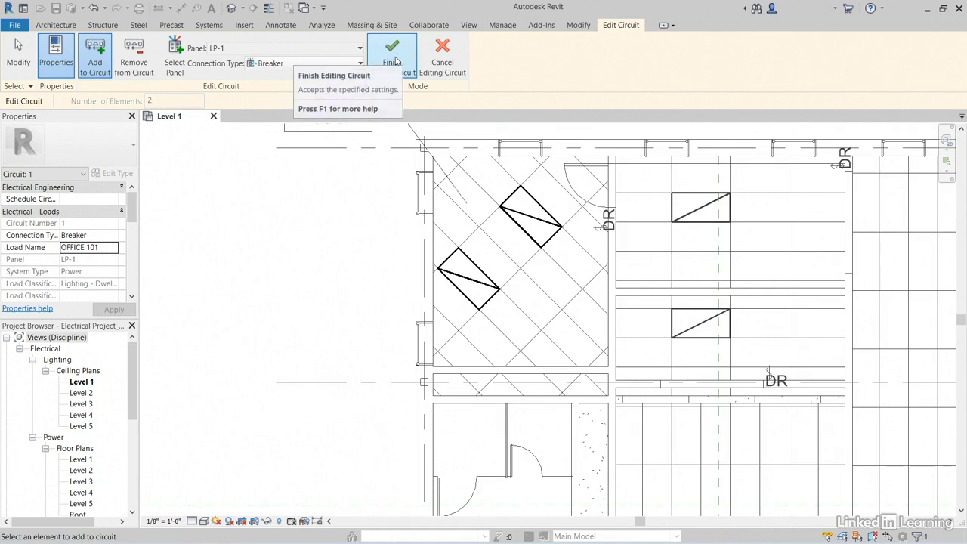
{"action": "left_click", "coordinate": [391, 49]}
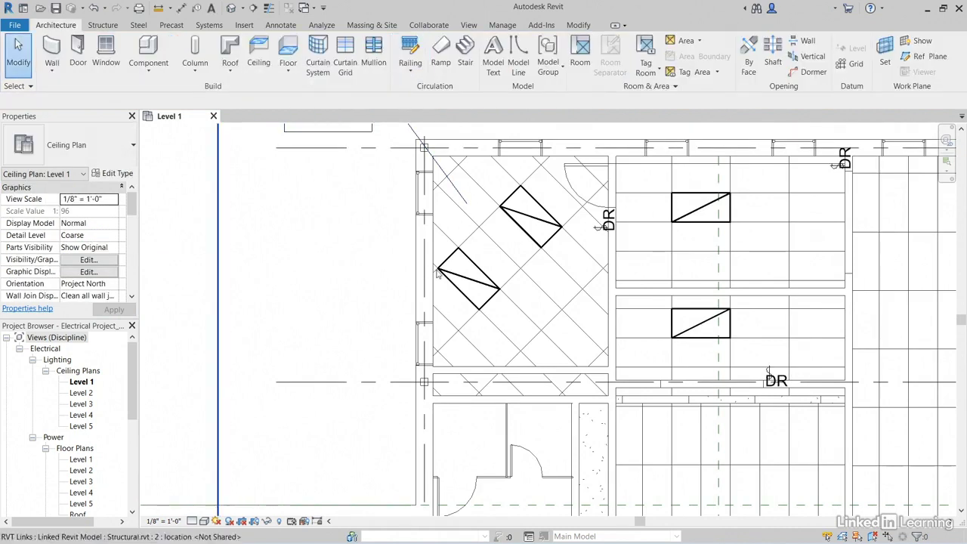
{"action": "left_click", "coordinate": [468, 285]}
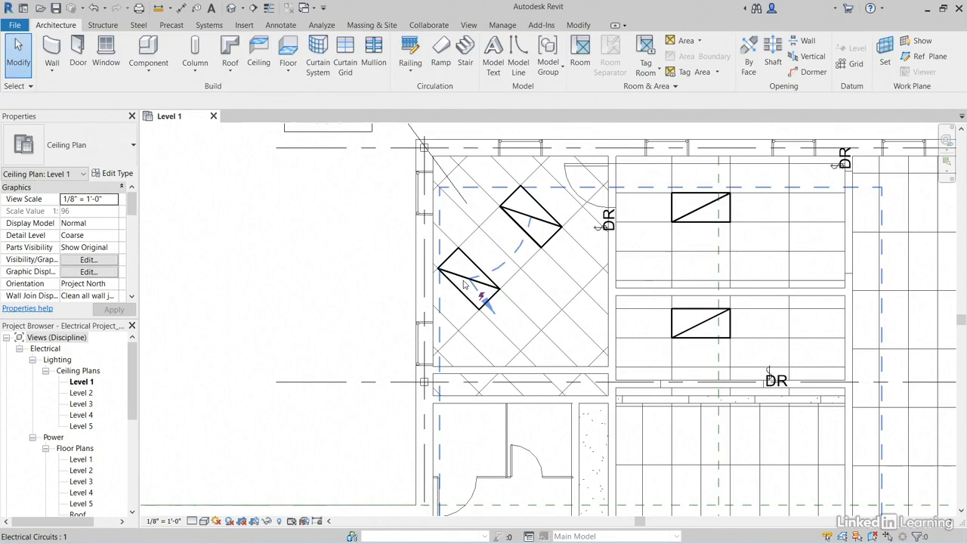
{"action": "mouse_move", "coordinate": [468, 283]}
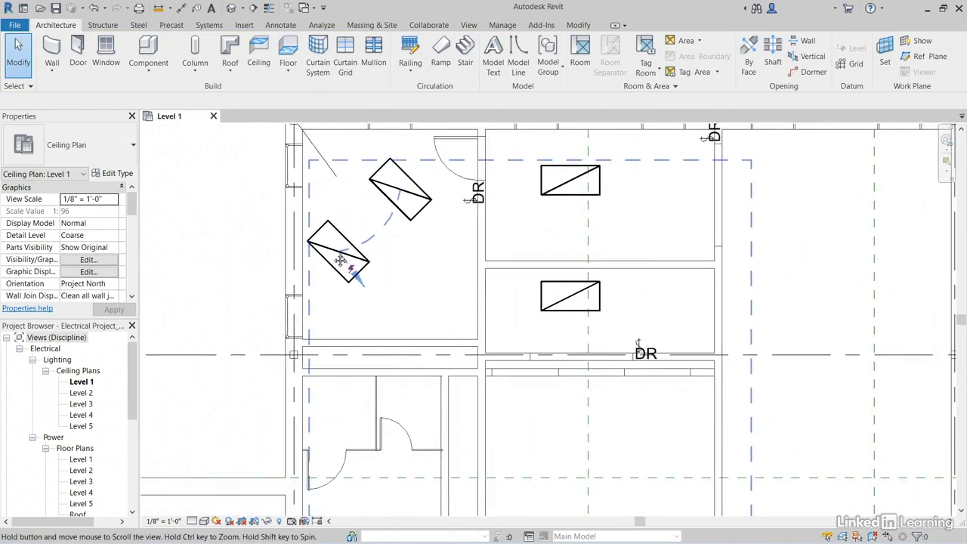
{"action": "left_click", "coordinate": [338, 253]}
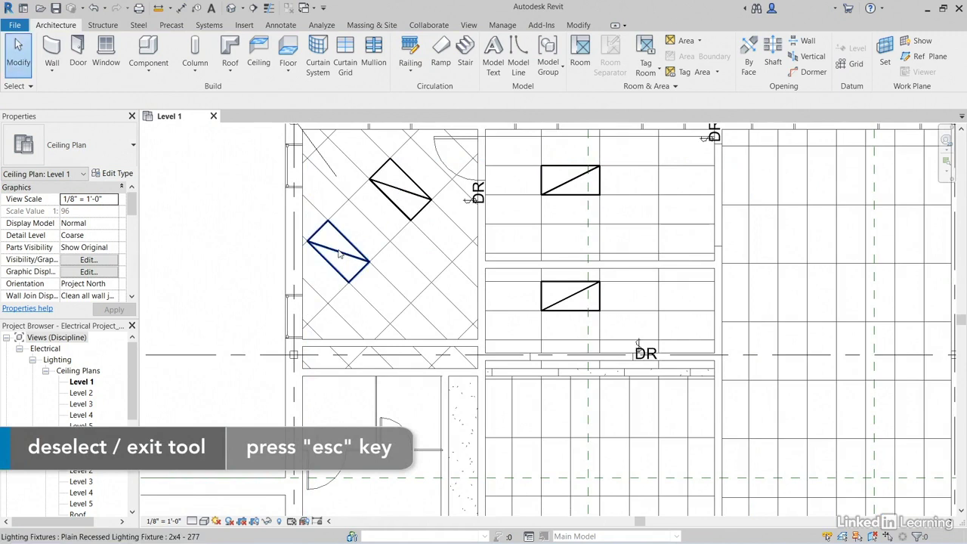
{"action": "left_click", "coordinate": [339, 253]}
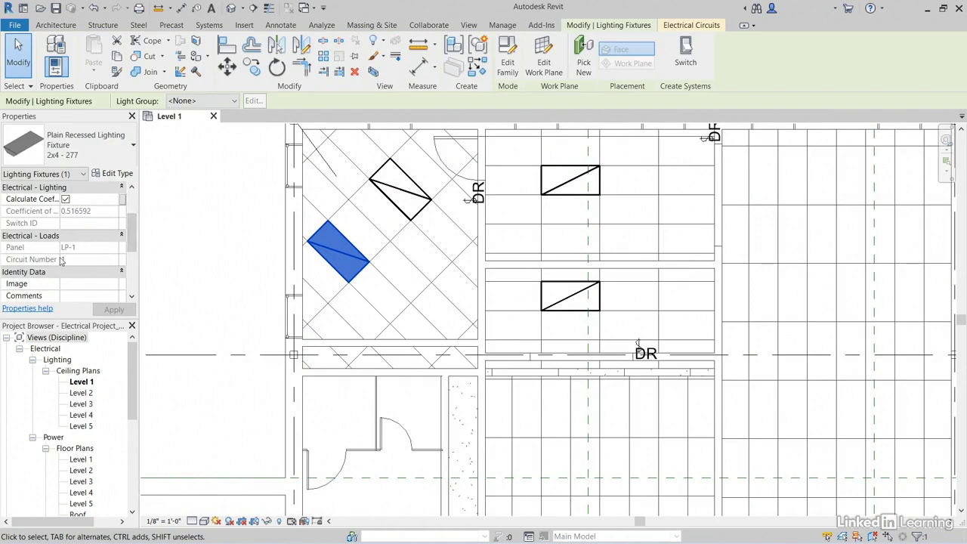
{"action": "type", "text": "1"}
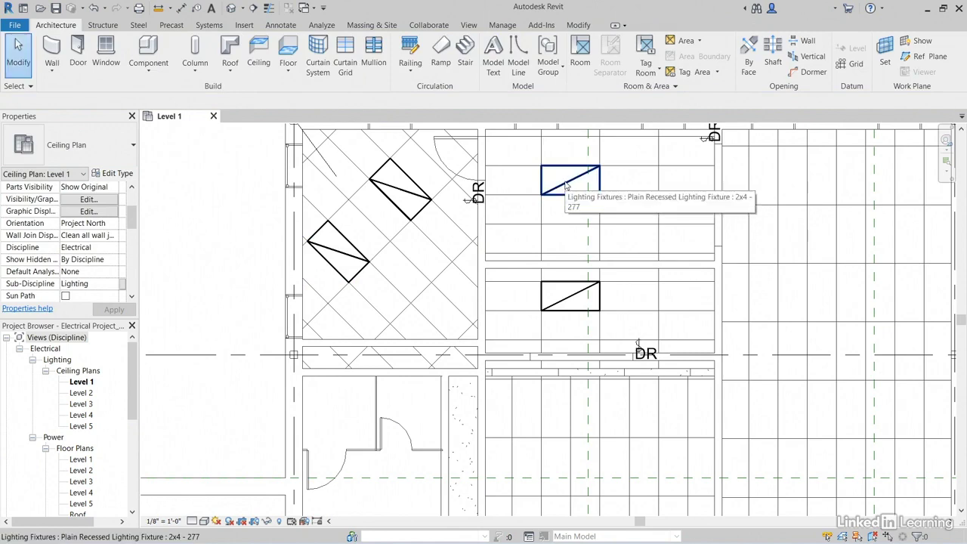
Step: Create a power circuit for the upper reception fixture with load name RECEPTION 102
{"action": "left_click", "coordinate": [569, 179]}
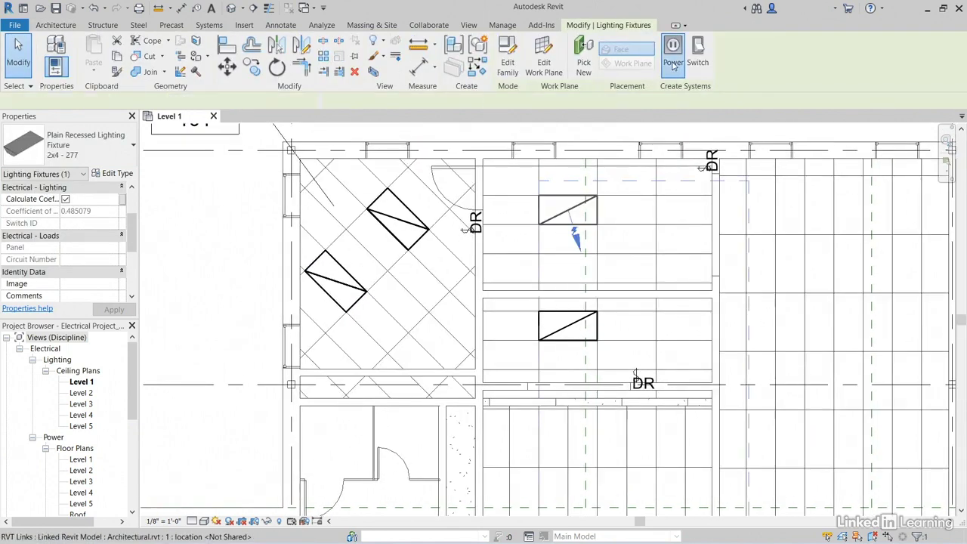
{"action": "left_click", "coordinate": [671, 53]}
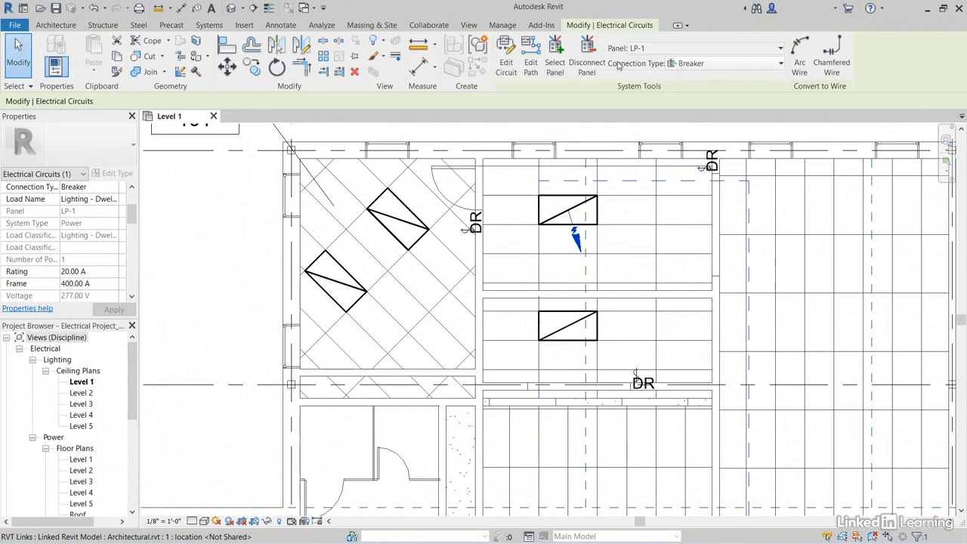
{"action": "mouse_move", "coordinate": [253, 220]}
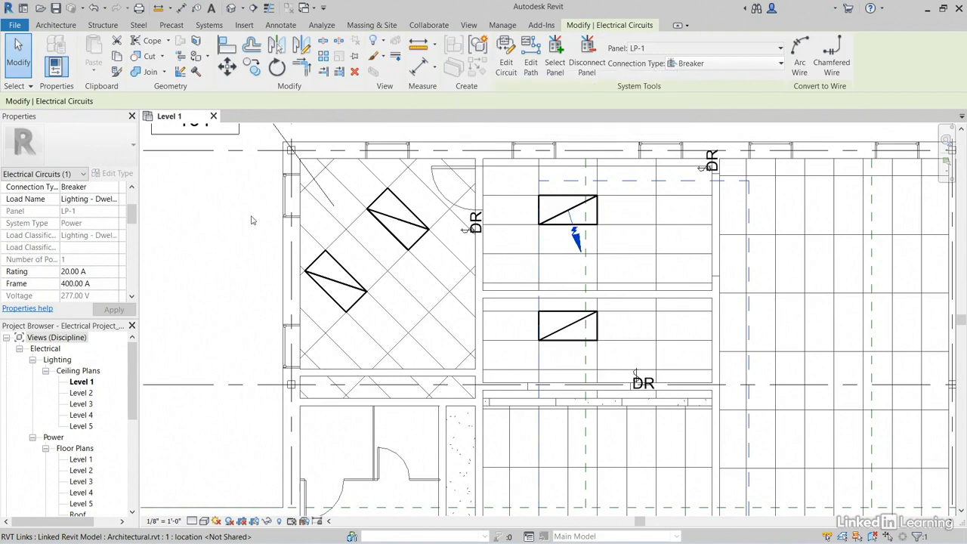
{"action": "left_click", "coordinate": [87, 198]}
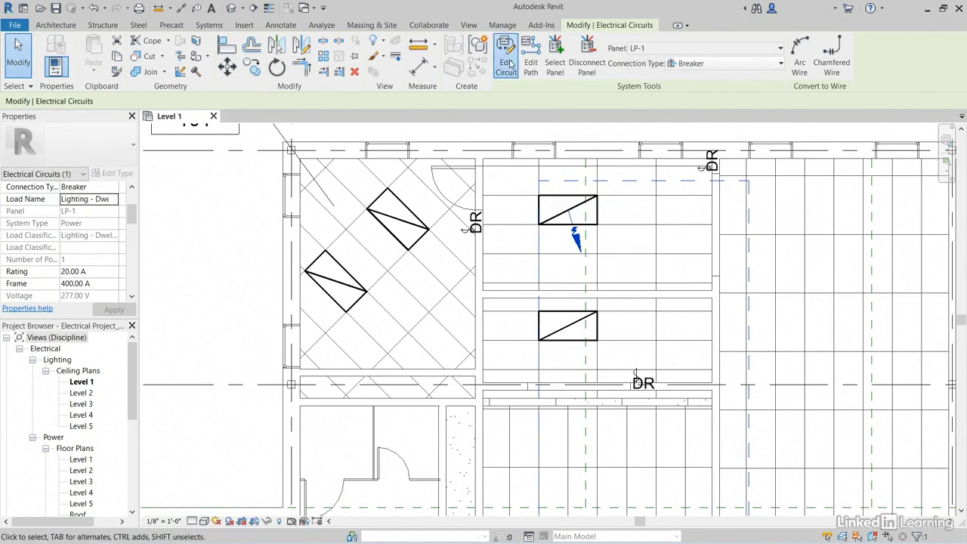
{"action": "left_click", "coordinate": [506, 57]}
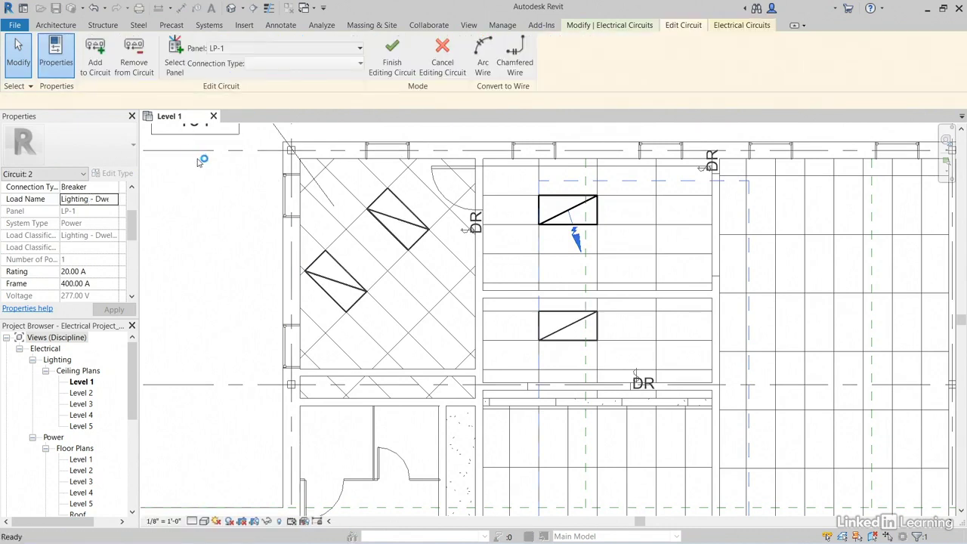
{"action": "left_click", "coordinate": [95, 57]}
{"action": "type", "text": "RECEPTION 10"}
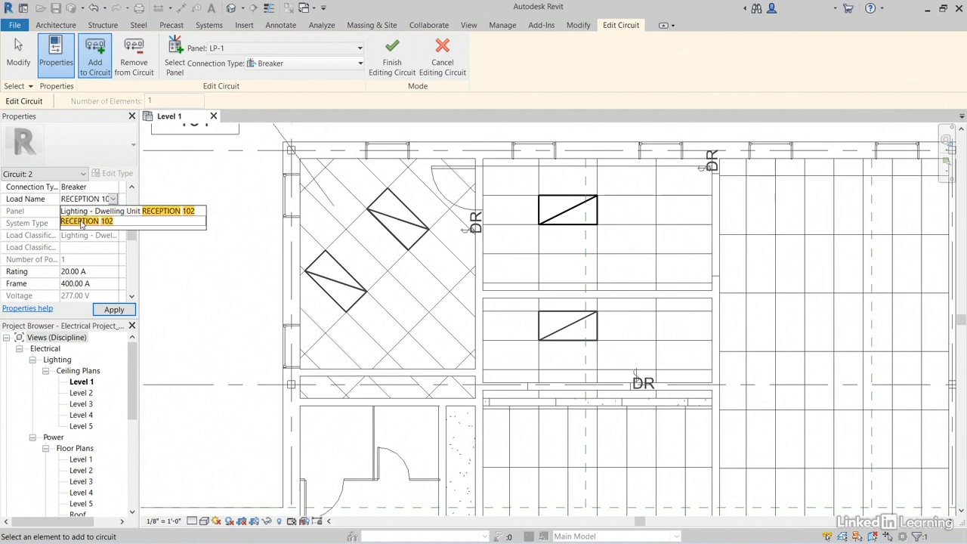
{"action": "left_click", "coordinate": [114, 309]}
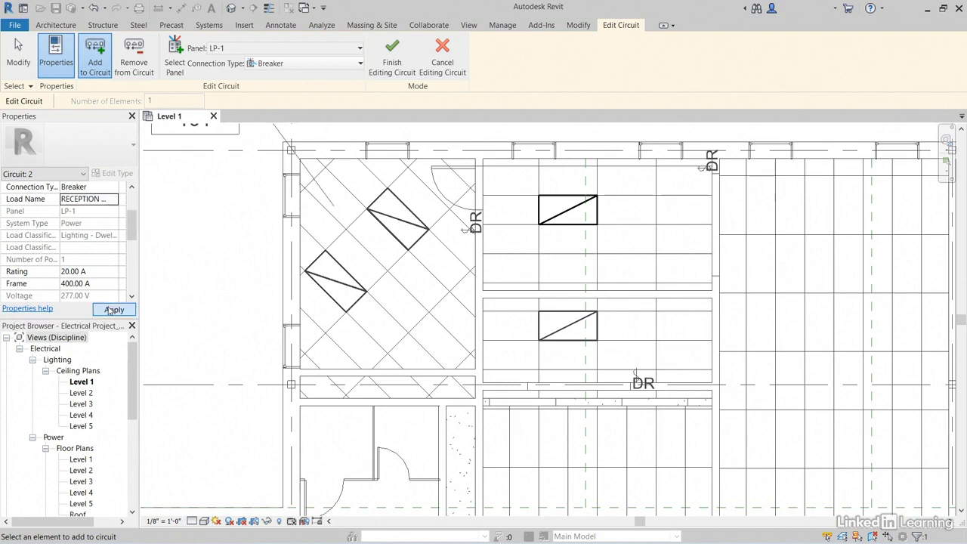
{"action": "mouse_move", "coordinate": [442, 46]}
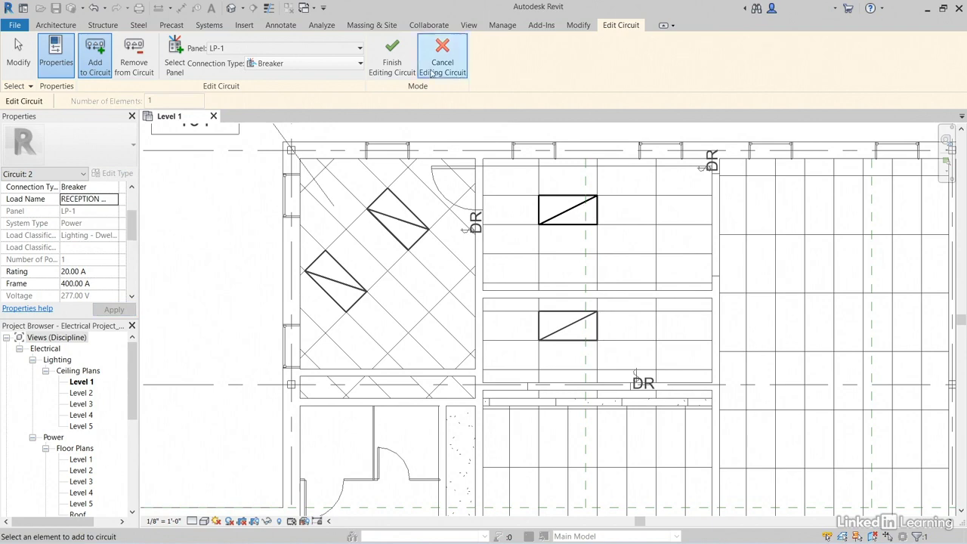
{"action": "left_click", "coordinate": [442, 57]}
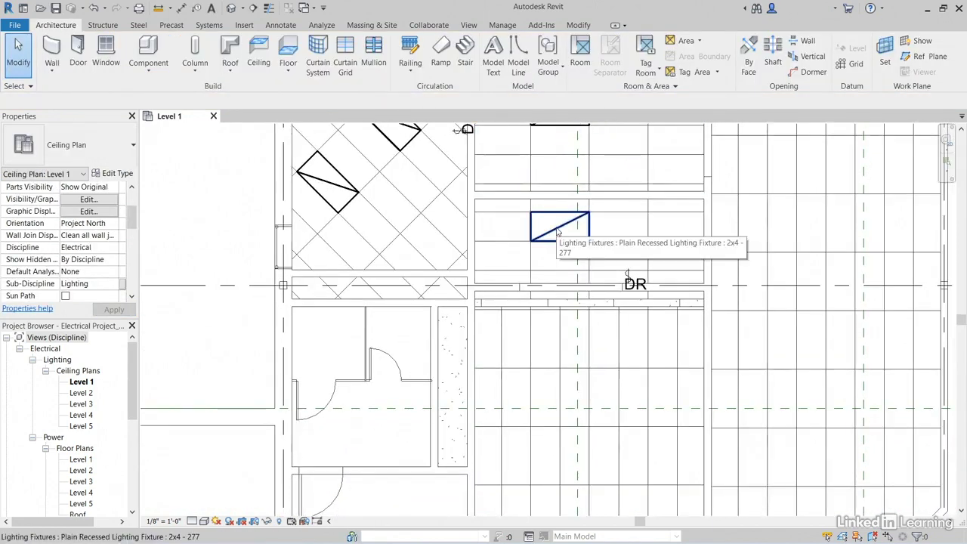
Step: Give the lower reception fixture its own power circuit on panel LP-1
{"action": "left_click", "coordinate": [559, 225]}
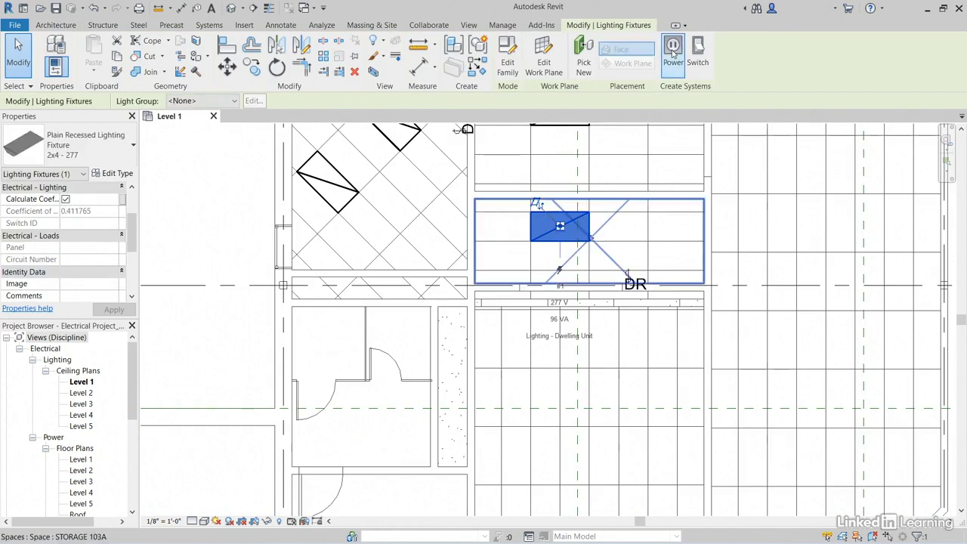
{"action": "left_click", "coordinate": [671, 54]}
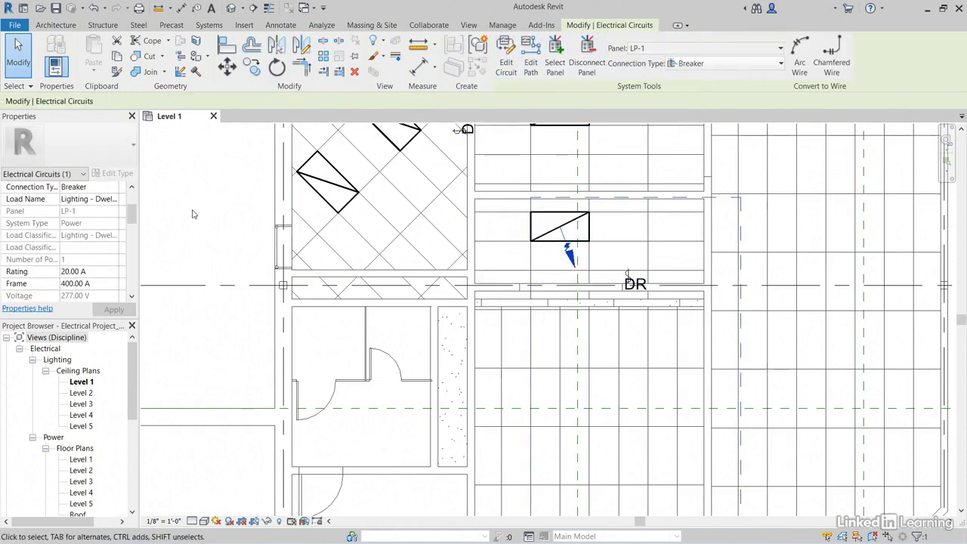
{"action": "left_click", "coordinate": [87, 199]}
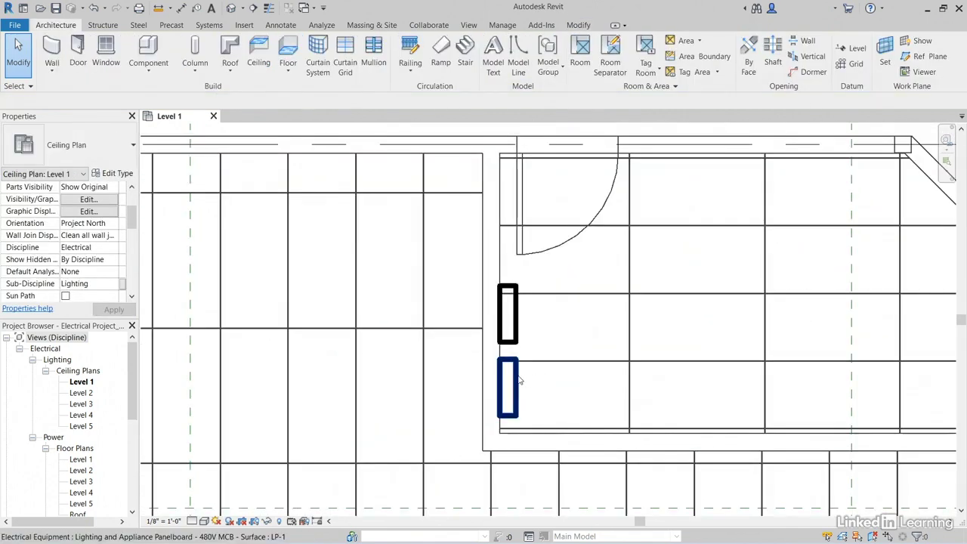
Step: Generate a panel schedule for panelboard LP-1 using the default template
{"action": "left_click", "coordinate": [507, 389]}
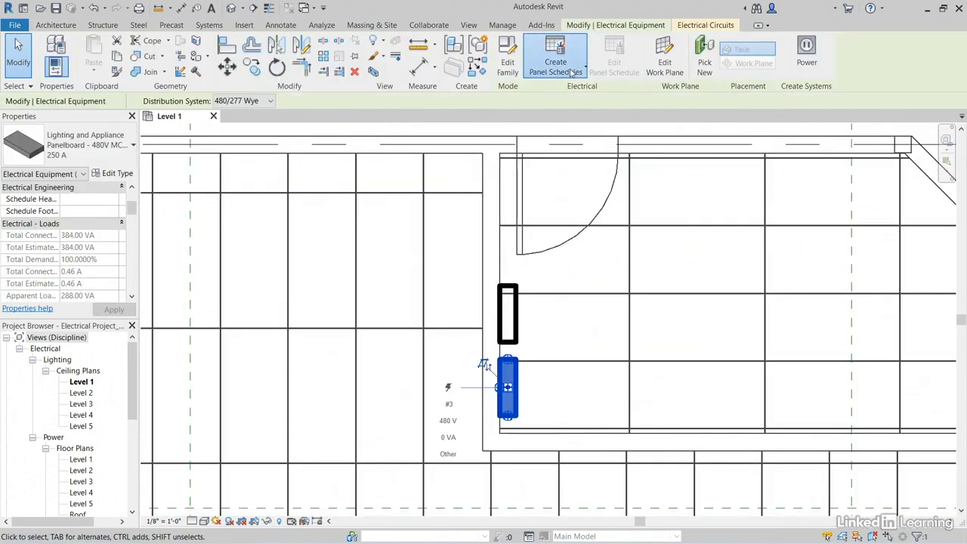
{"action": "left_click", "coordinate": [555, 57]}
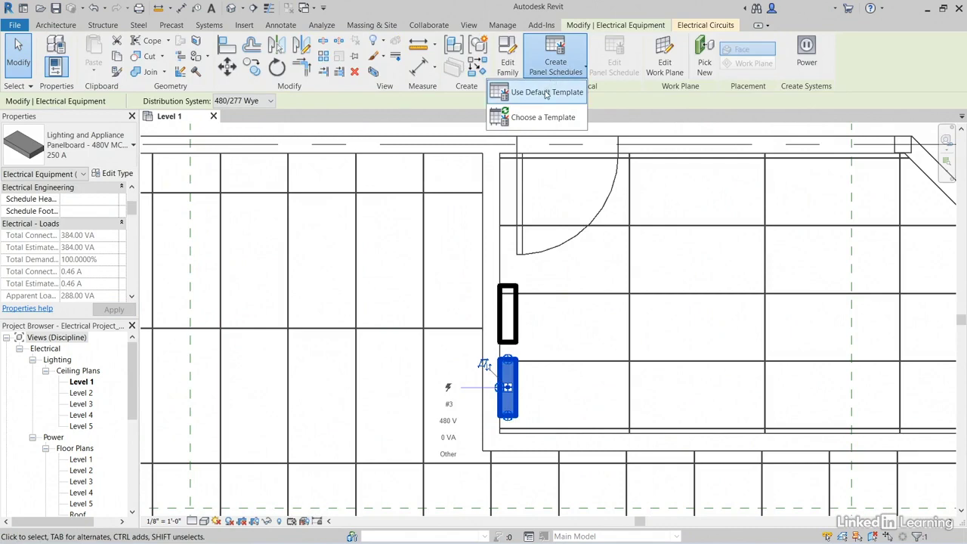
{"action": "left_click", "coordinate": [545, 91]}
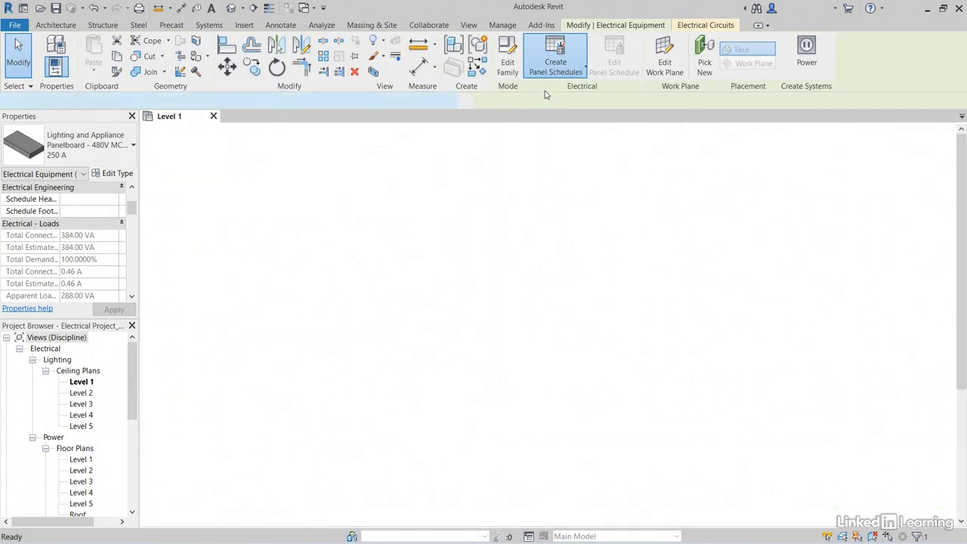